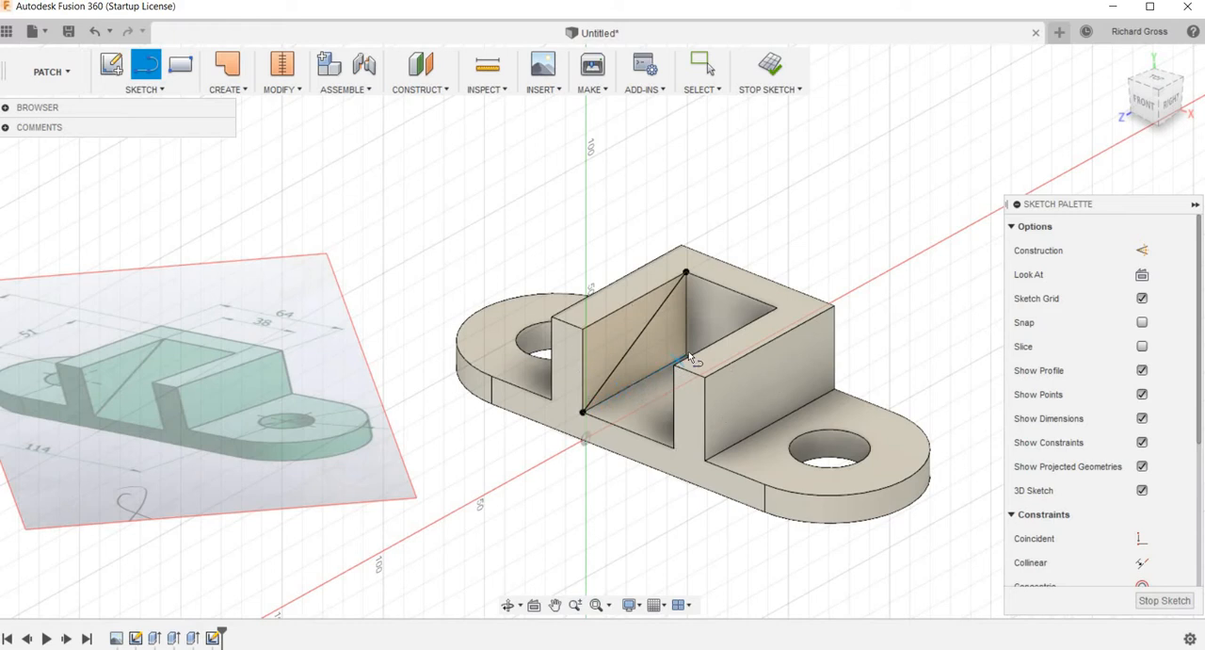
pyautogui.moveTo(1053, 152)
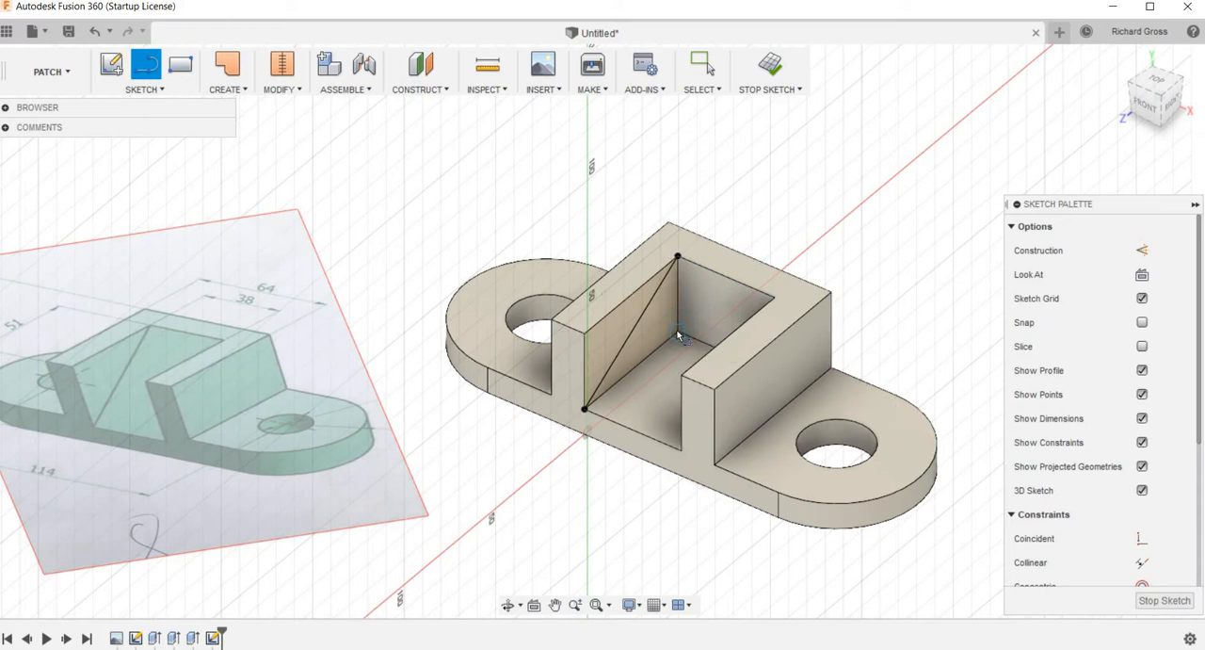
# Draw the triangle's diagonal line from the inner wall's top corner to close the rib profile.
pyautogui.click(677, 257)
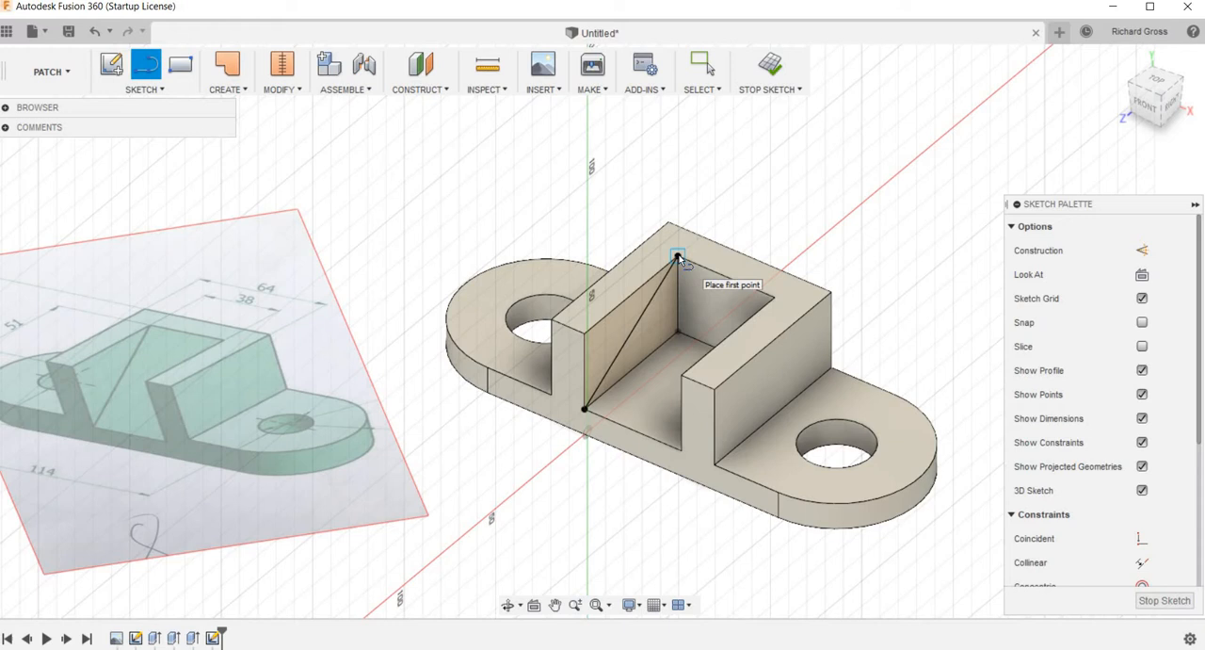
pyautogui.click(703, 71)
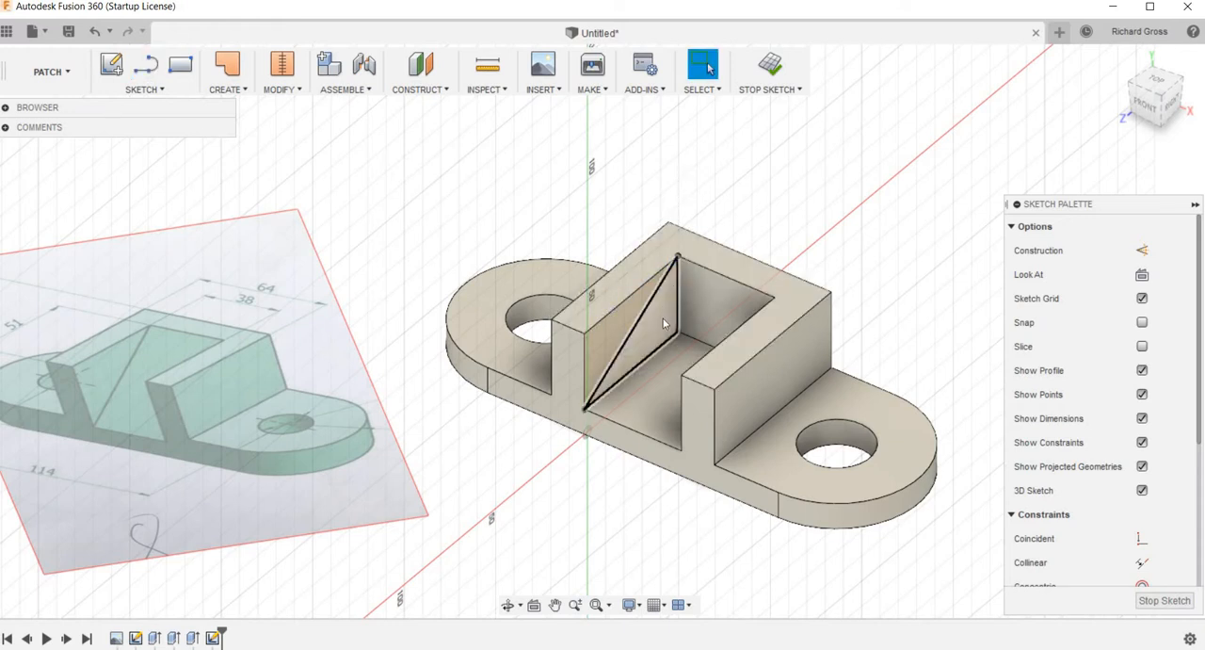
# Finish the triangle sketch and extrude it with the extent set to To Object.
pyautogui.click(641, 330)
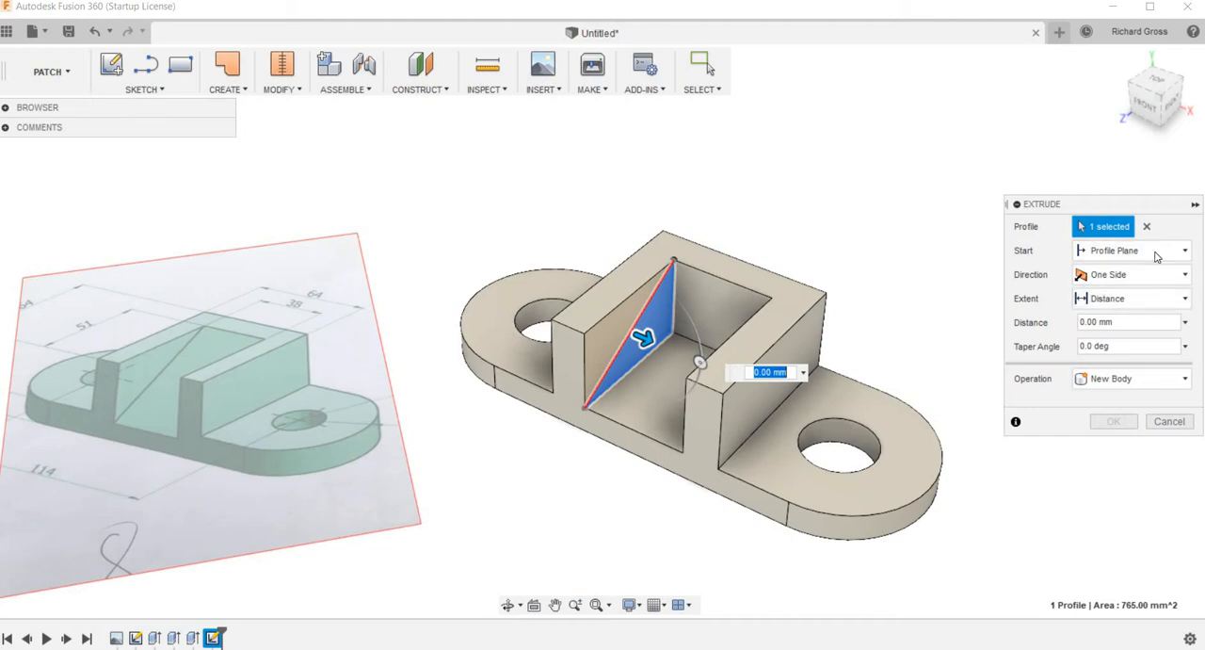
pyautogui.moveTo(1174, 299)
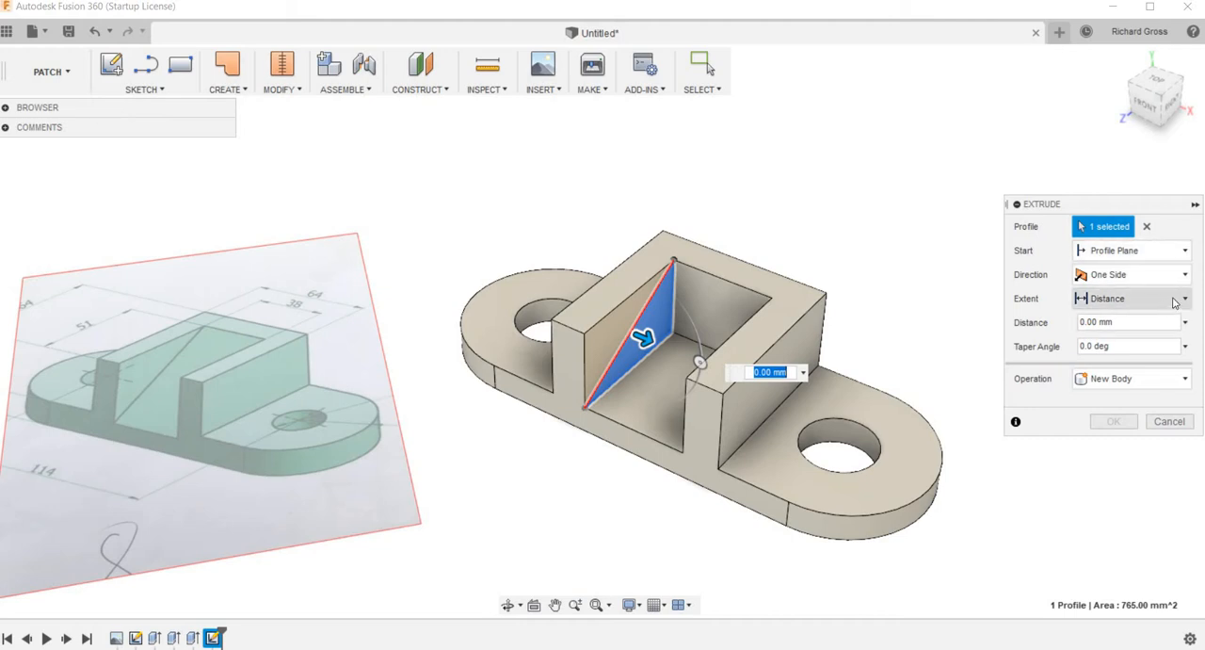
pyautogui.click(1185, 299)
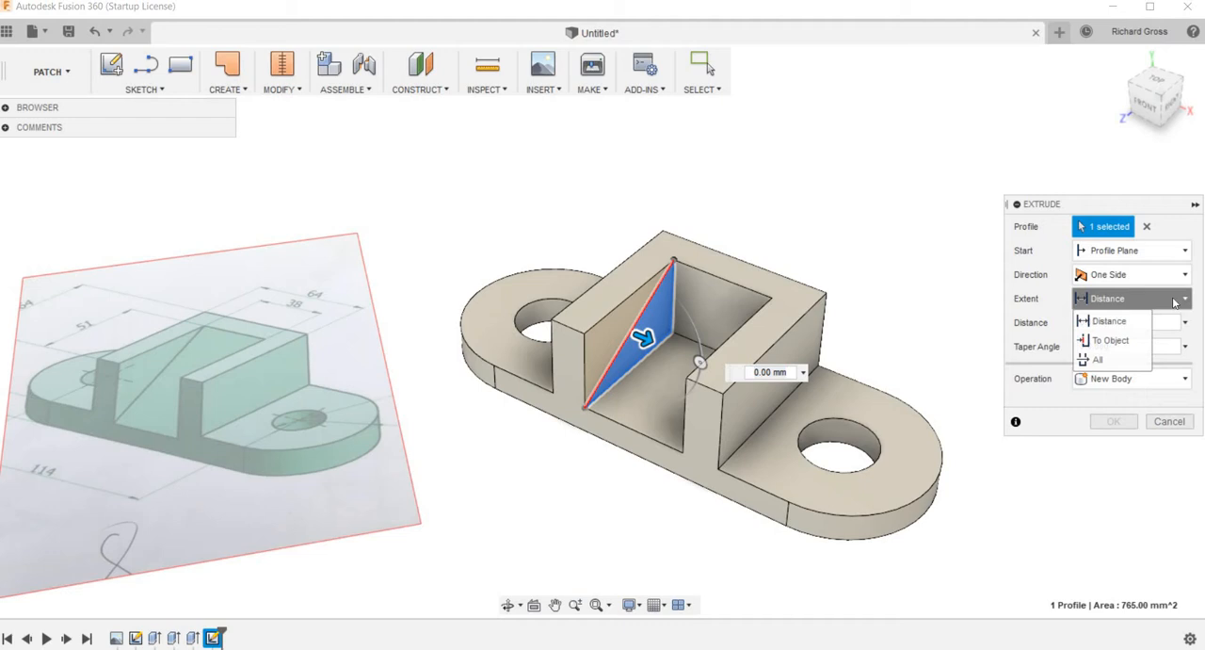
pyautogui.click(1109, 340)
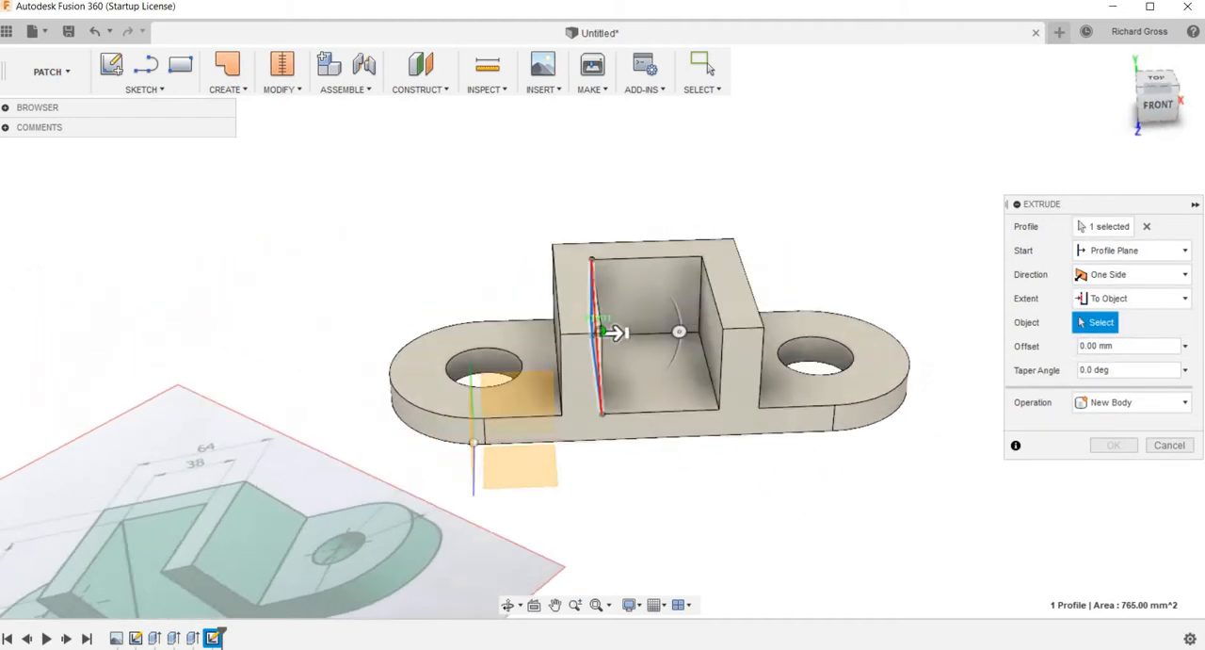
# Extrude the rib to the opposite inner wall and join it to the bracket.
pyautogui.moveTo(659, 339); pyautogui.dragTo(678, 348)
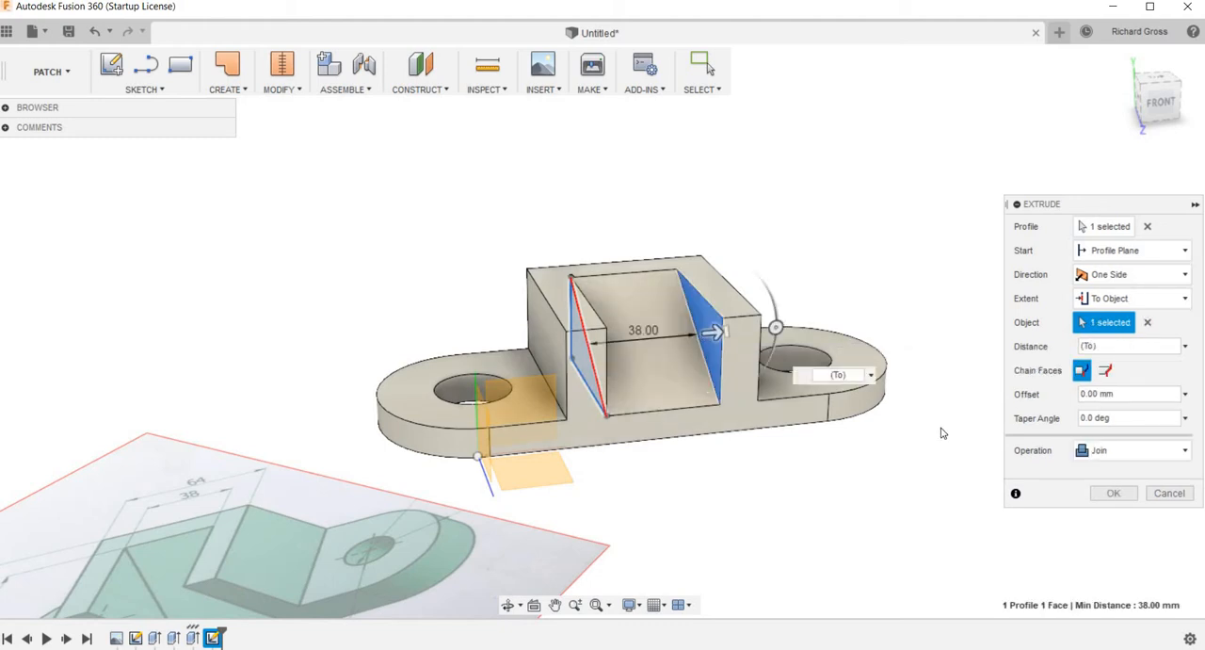
pyautogui.click(1113, 493)
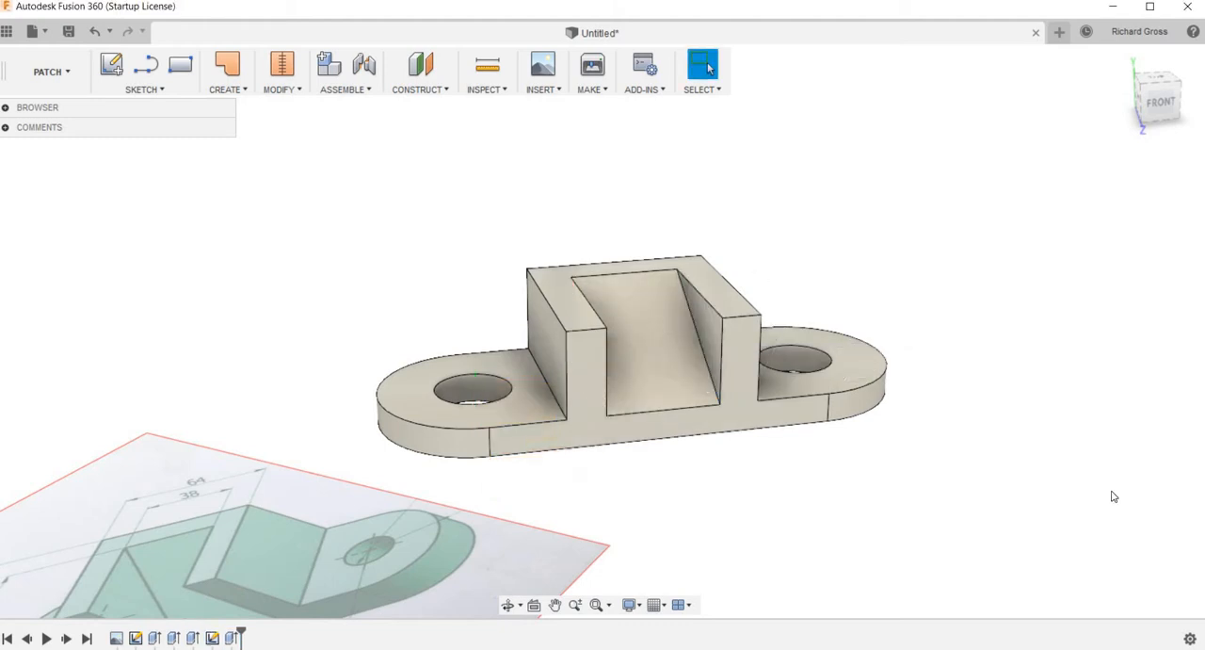